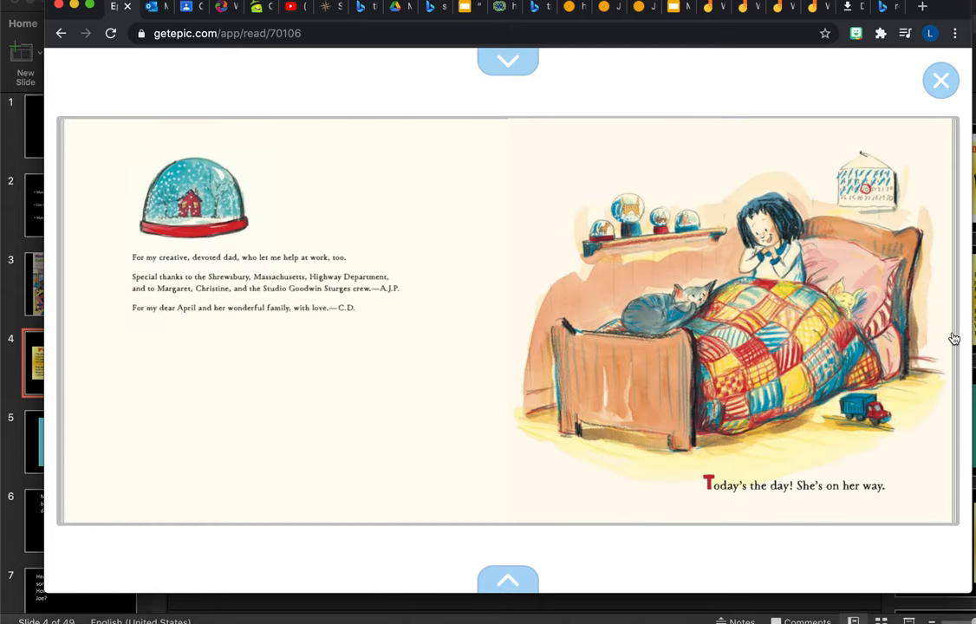
pyautogui.moveTo(956, 356)
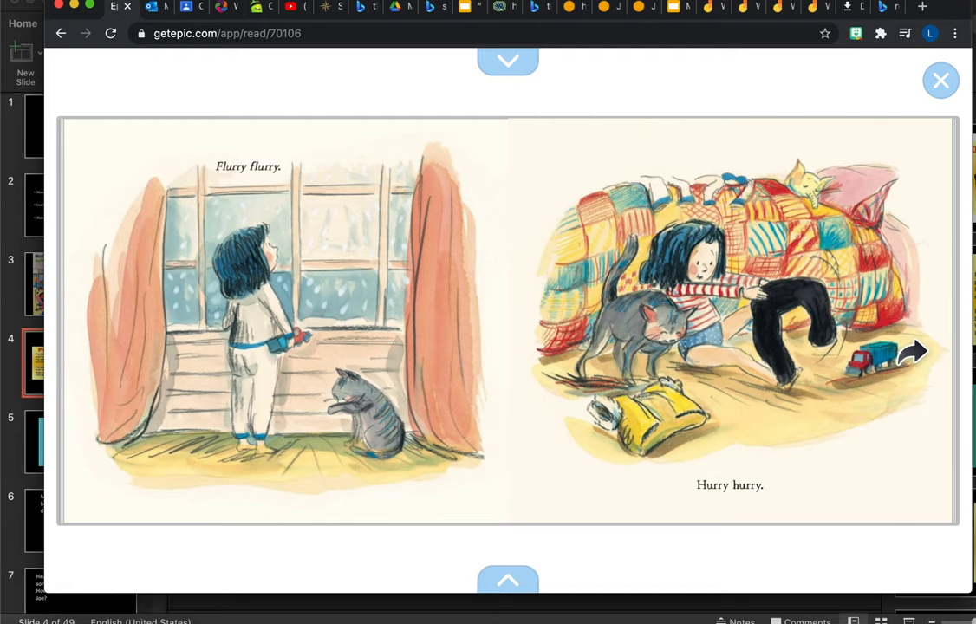
# Step: Advance through the hotcakes breakfast, boarding the truck, farmland crossing and city street to the cab interior
pyautogui.click(911, 350)
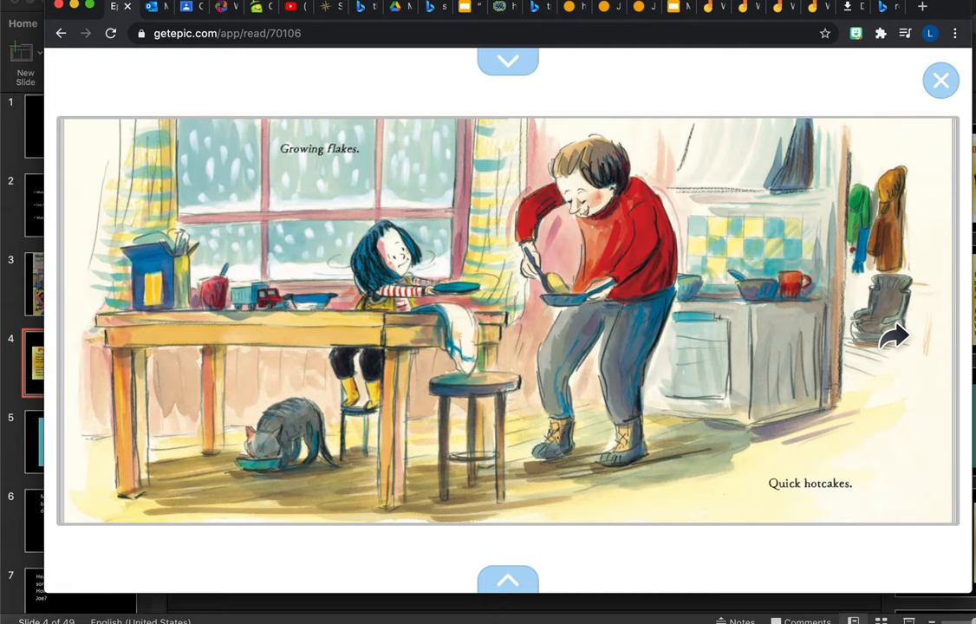
pyautogui.moveTo(902, 340)
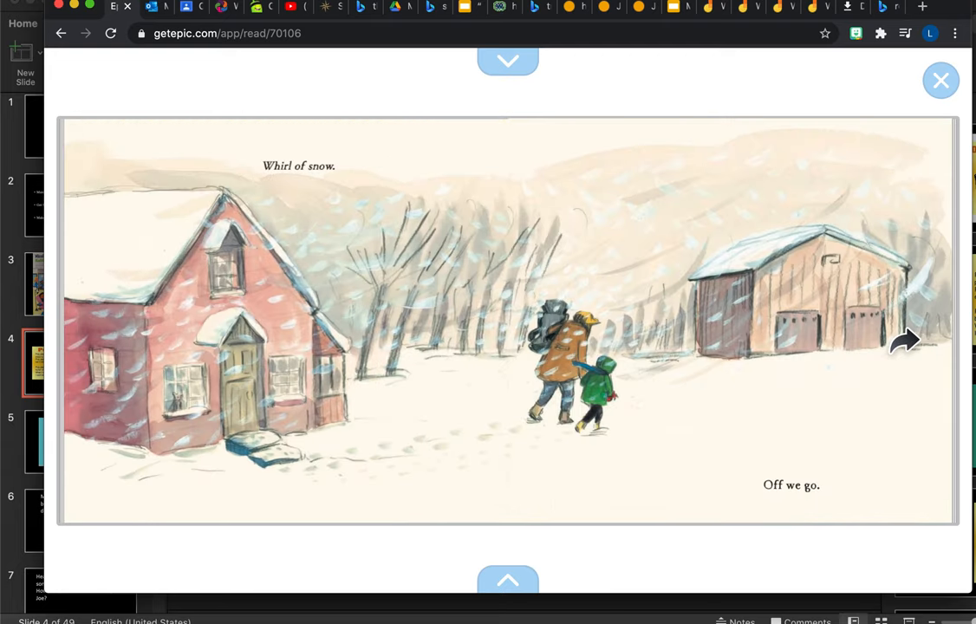
pyautogui.click(905, 339)
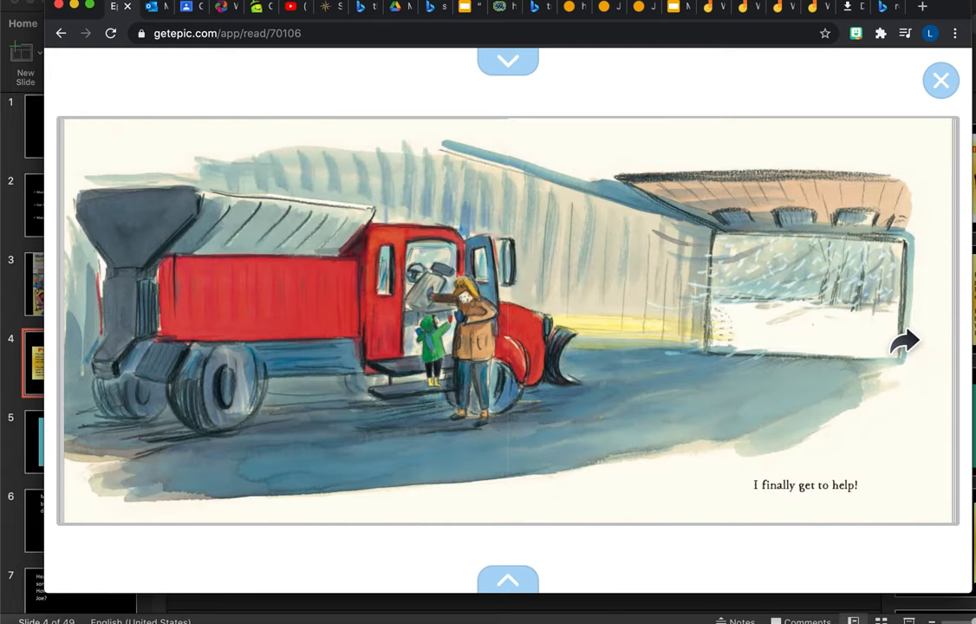
pyautogui.click(905, 340)
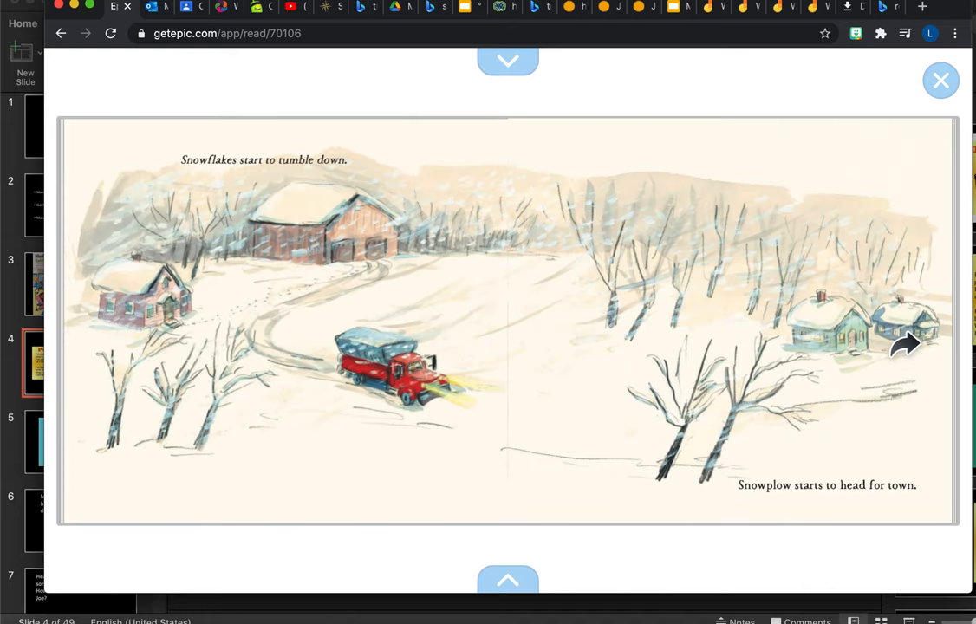
pyautogui.moveTo(900, 353)
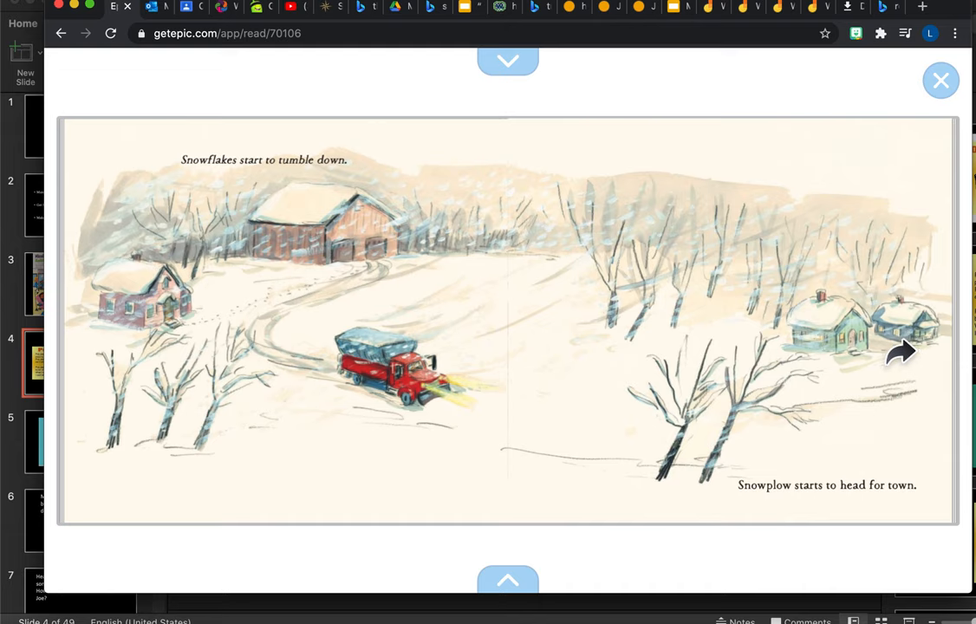
pyautogui.moveTo(902, 347)
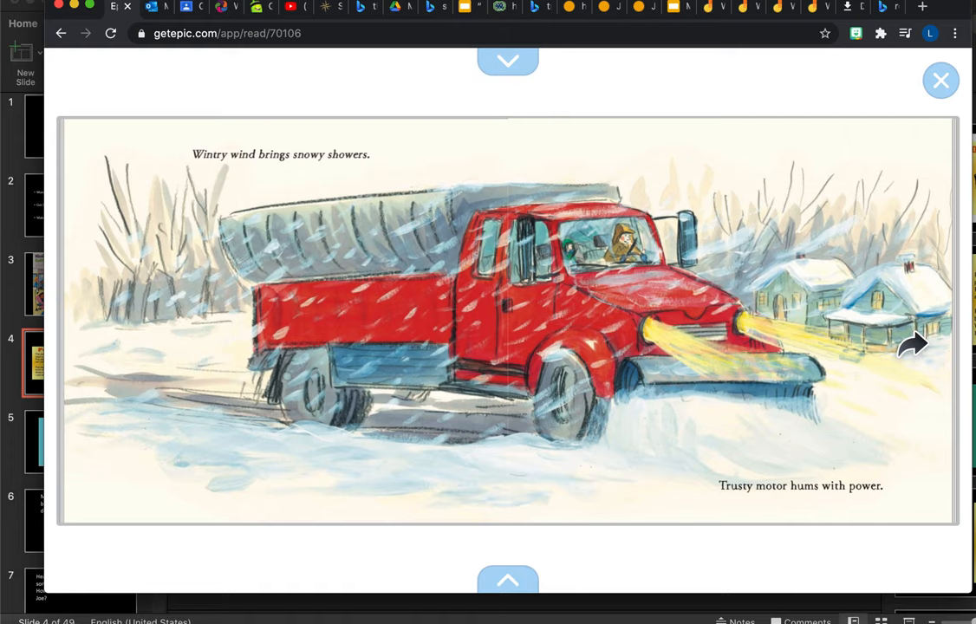
pyautogui.click(906, 354)
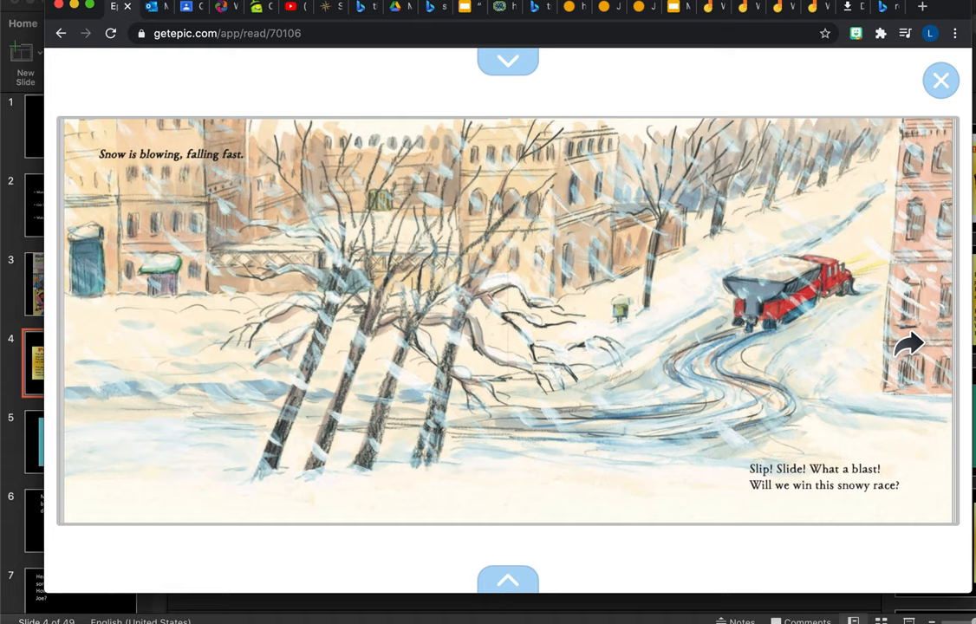
pyautogui.click(910, 343)
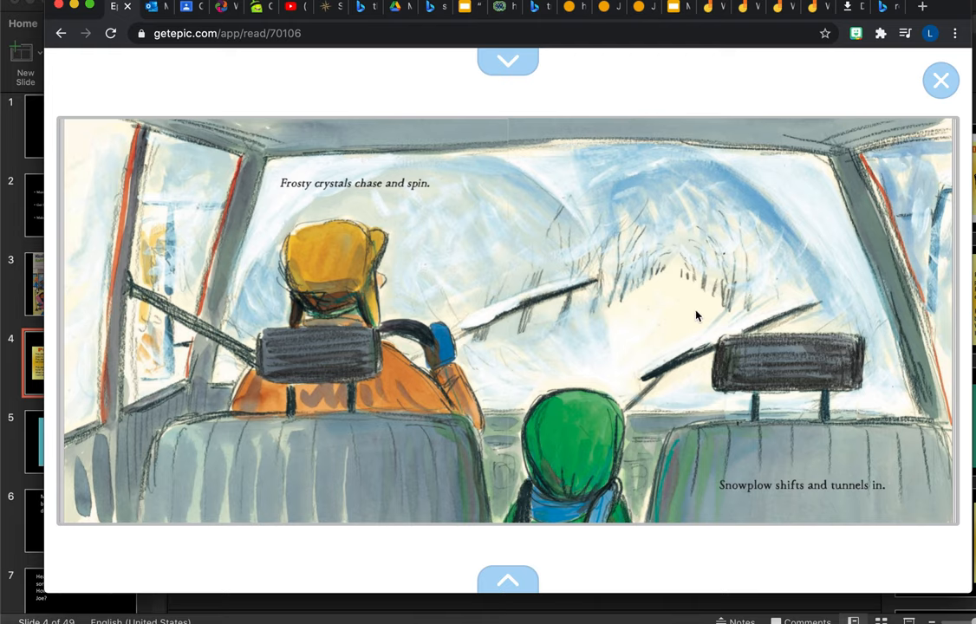
pyautogui.moveTo(859, 288)
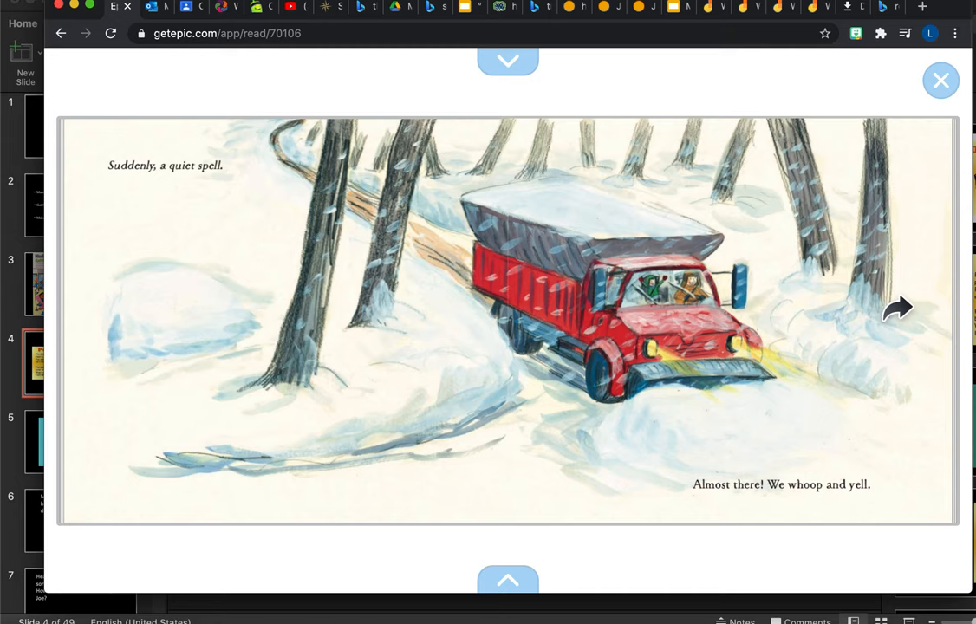
# Step: Advance past the station arrival, train platform and 'One race done' spread to the closing illustration
pyautogui.click(898, 309)
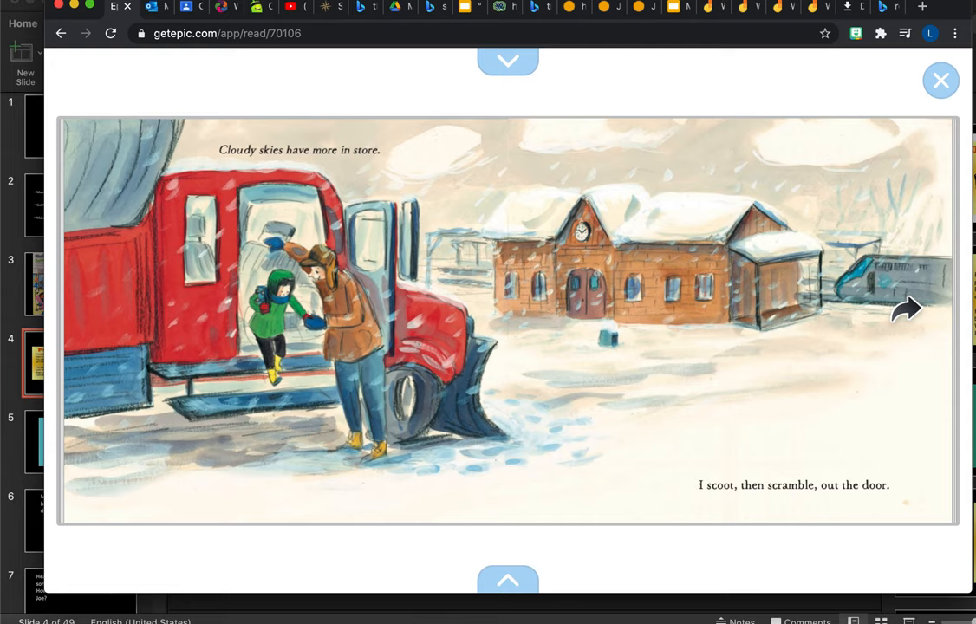
pyautogui.click(906, 309)
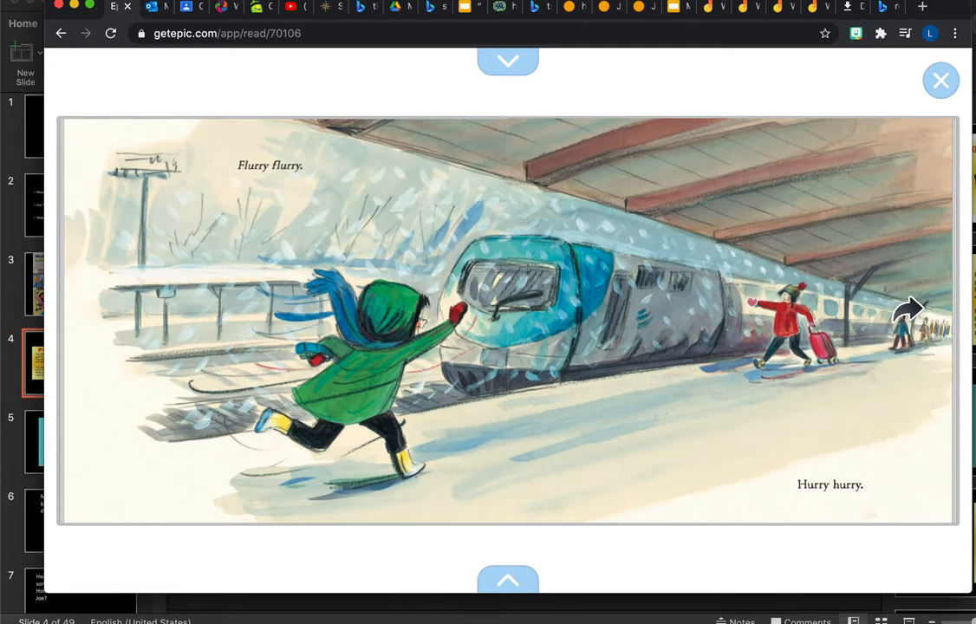
pyautogui.click(909, 312)
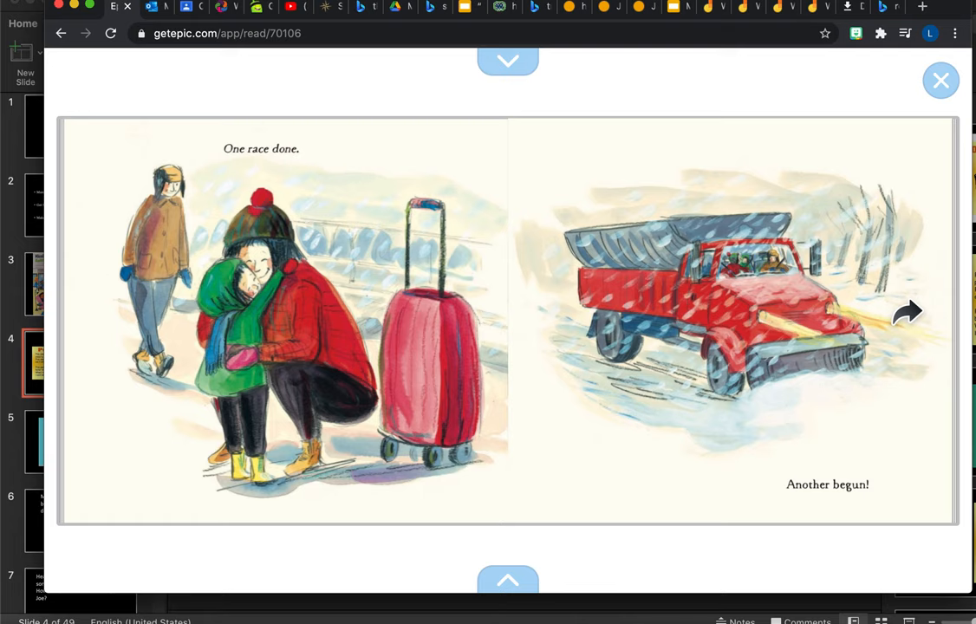
pyautogui.click(909, 314)
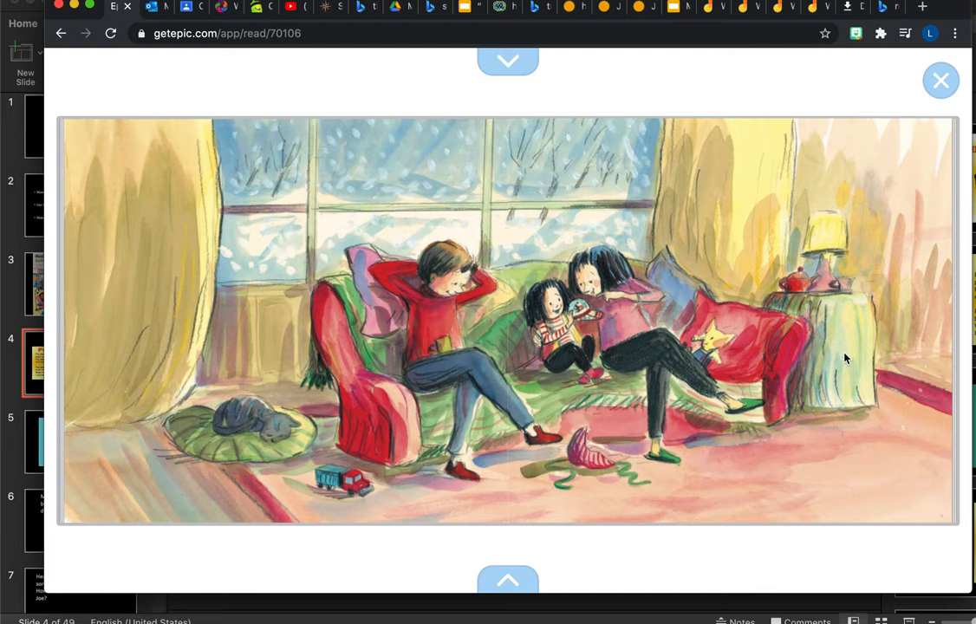
pyautogui.moveTo(375, 338)
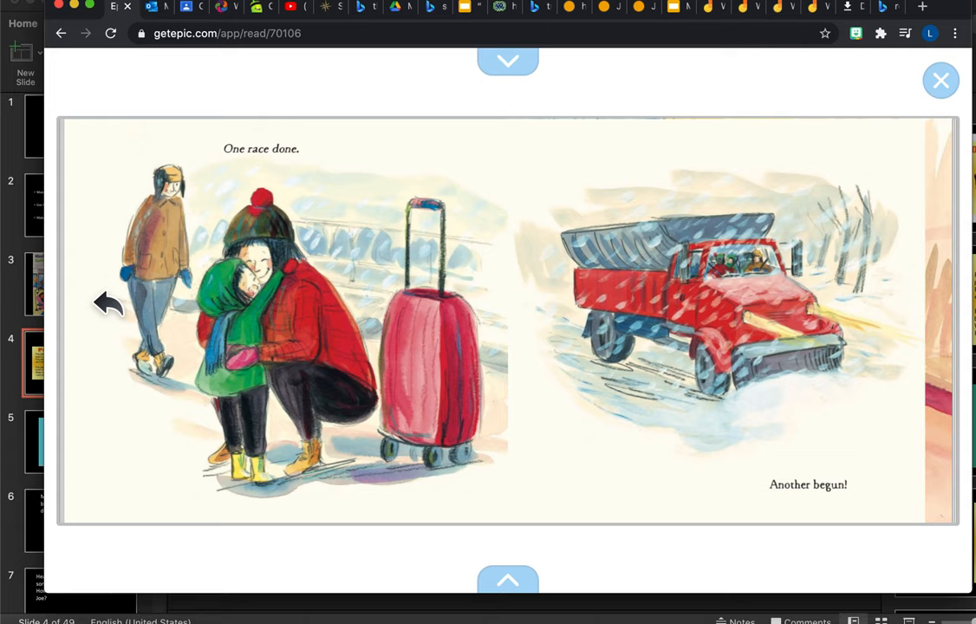
# Step: Page back toward the book's start, then forward past the garage to the farmland spread
pyautogui.click(508, 61)
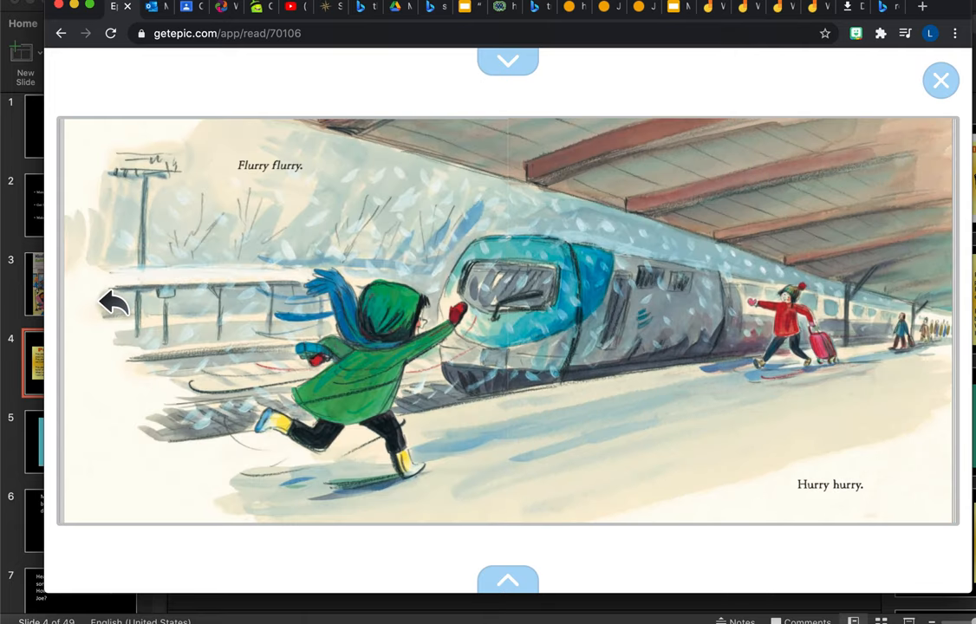
pyautogui.click(508, 61)
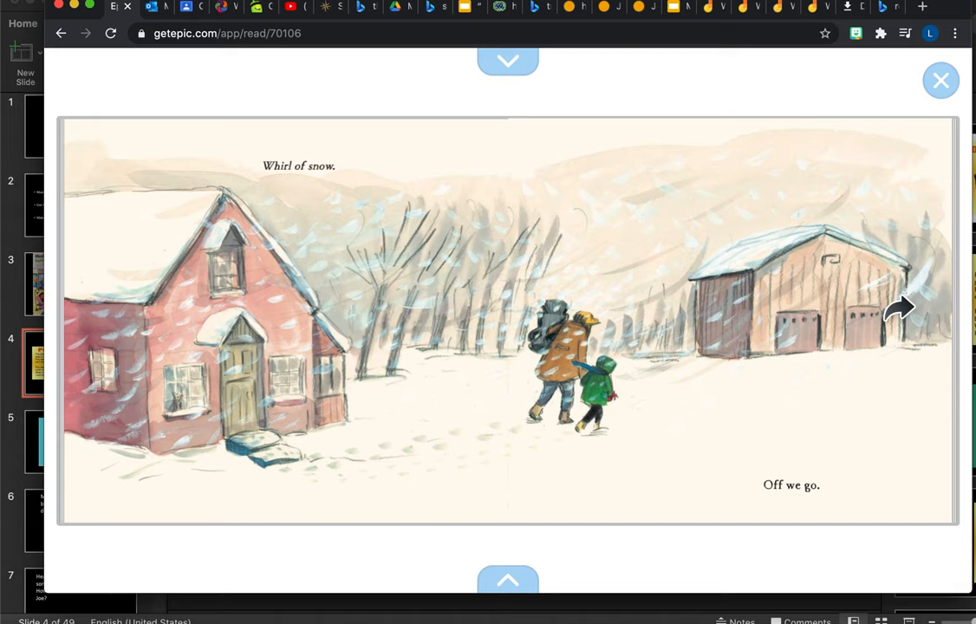
pyautogui.click(902, 309)
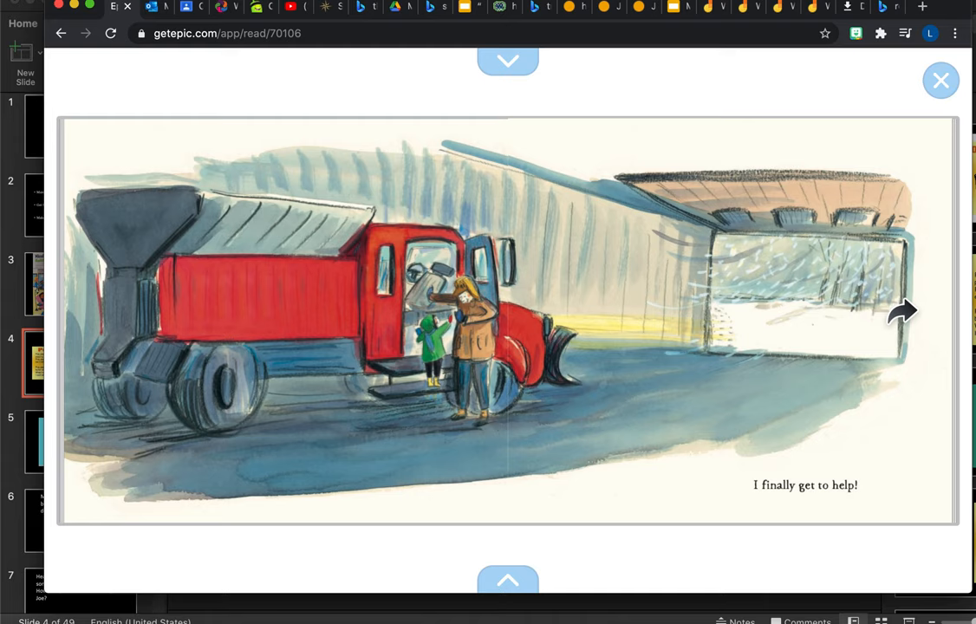
pyautogui.click(902, 312)
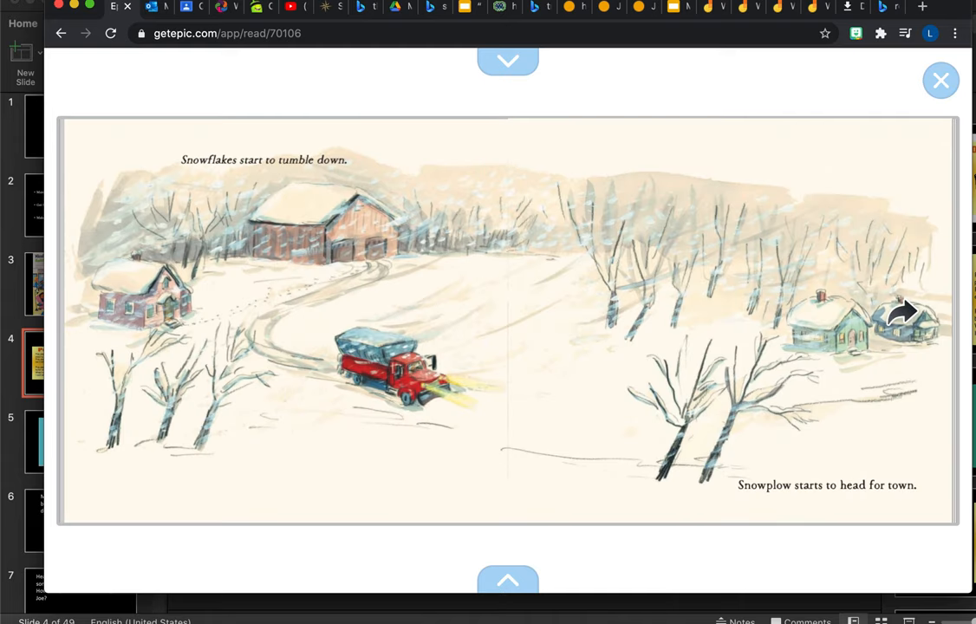
pyautogui.moveTo(510, 288)
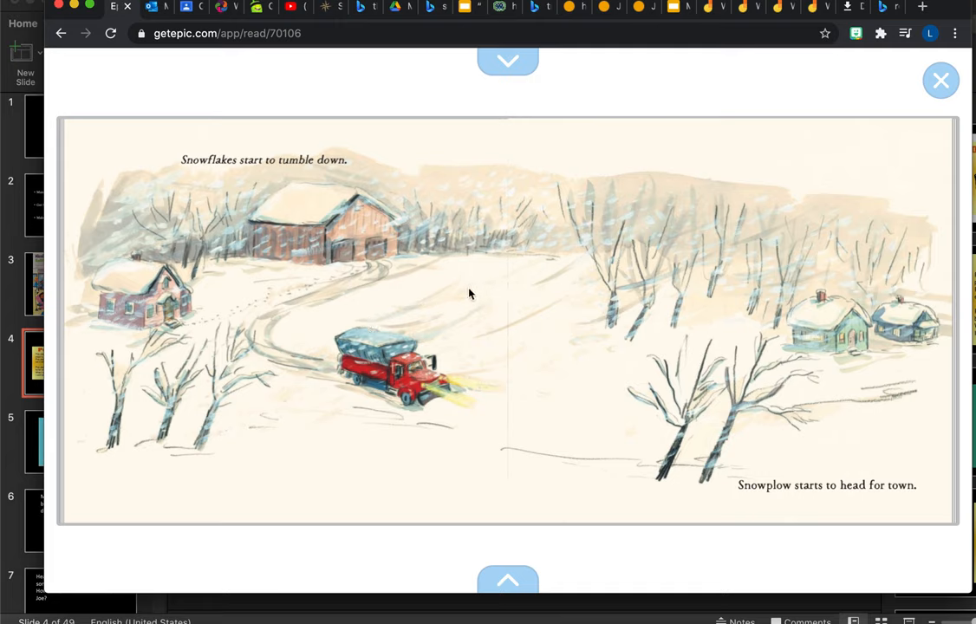
pyautogui.moveTo(472, 295)
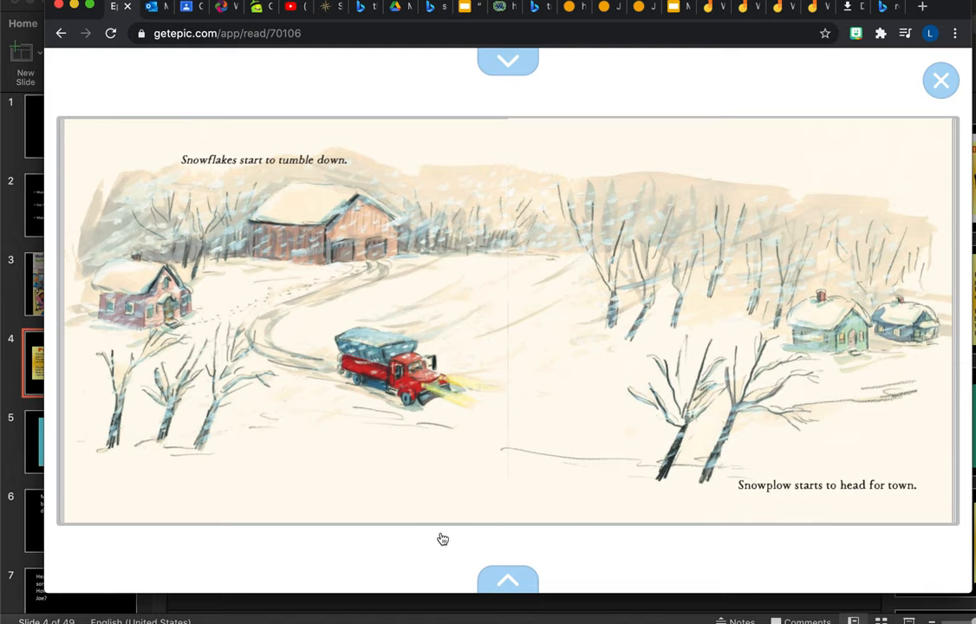
pyautogui.moveTo(305, 318)
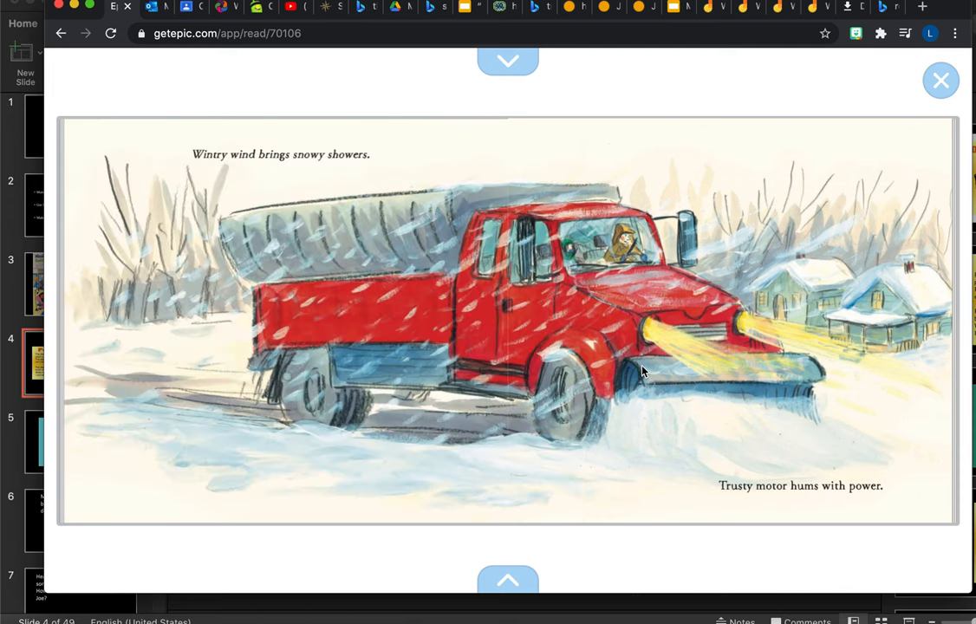
pyautogui.moveTo(652, 503)
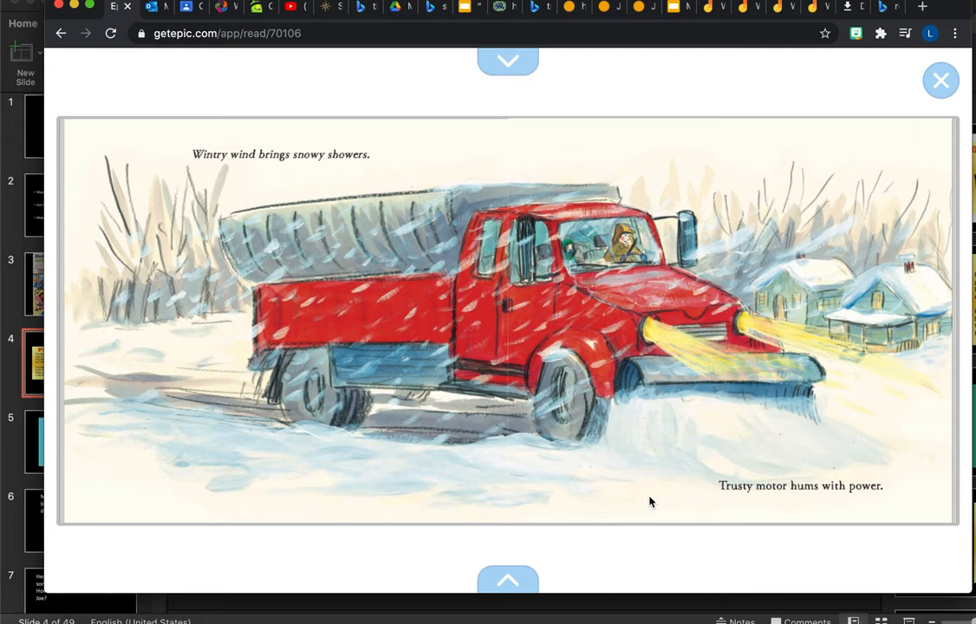
pyautogui.moveTo(777, 424)
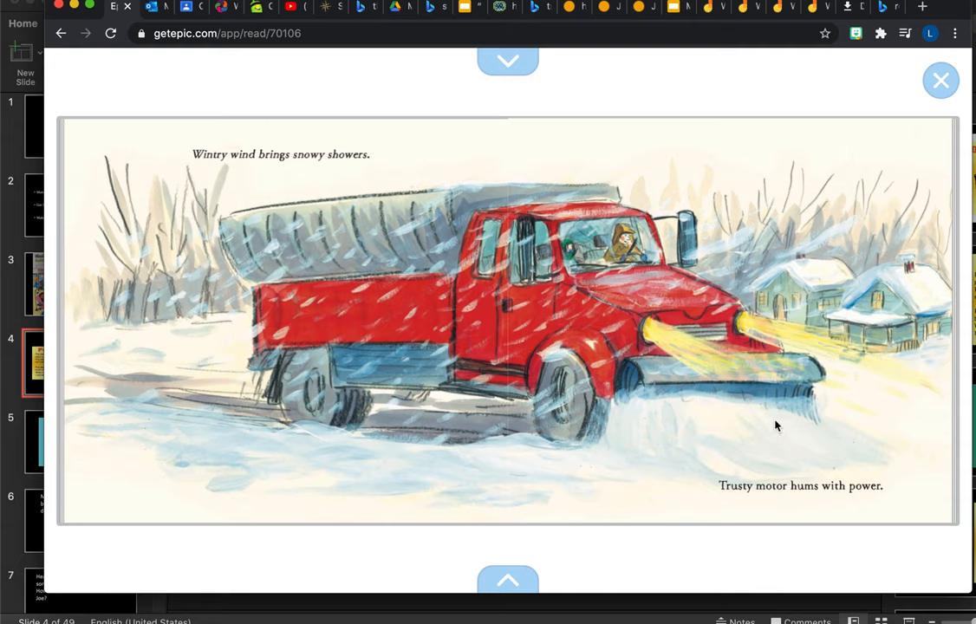